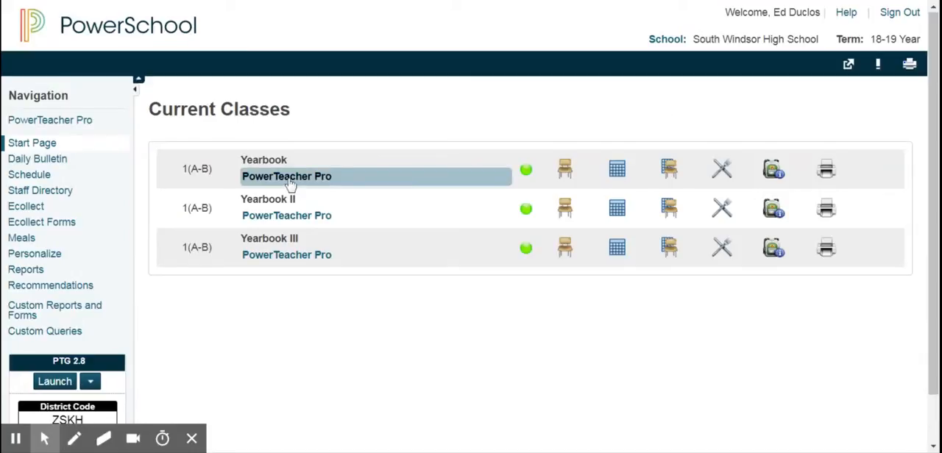
Open PowerTeacher Pro for the Yearbook class from the Start Page.
left_click(286, 176)
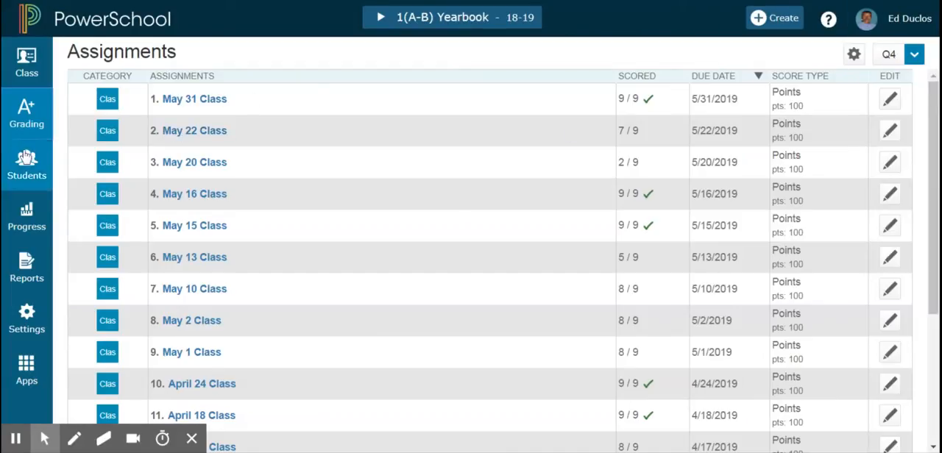
Go to the Yearbook class Scoresheet under Grading.
left_click(27, 114)
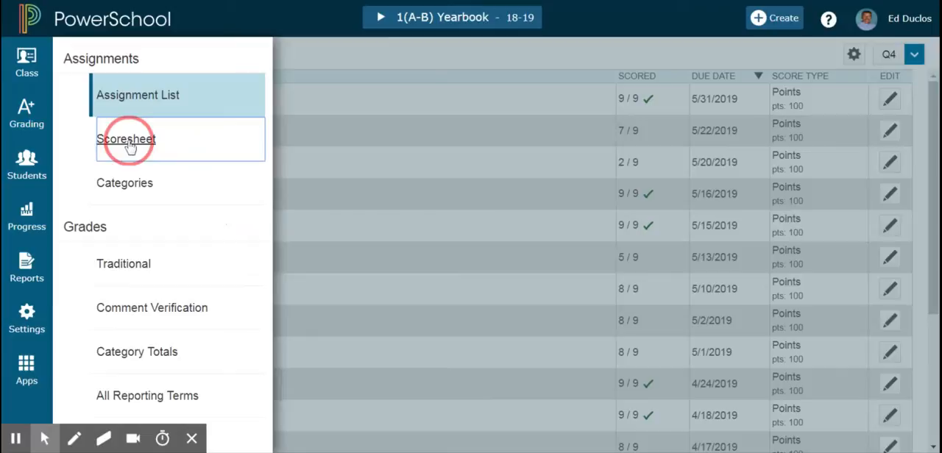
left_click(126, 138)
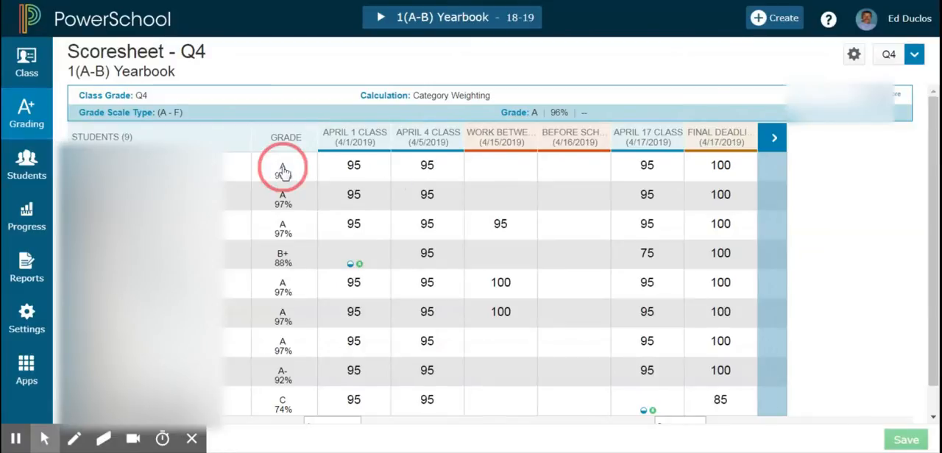
Select the first student's Q4 course grade (A, 96%) and show its comments panel.
left_click(283, 165)
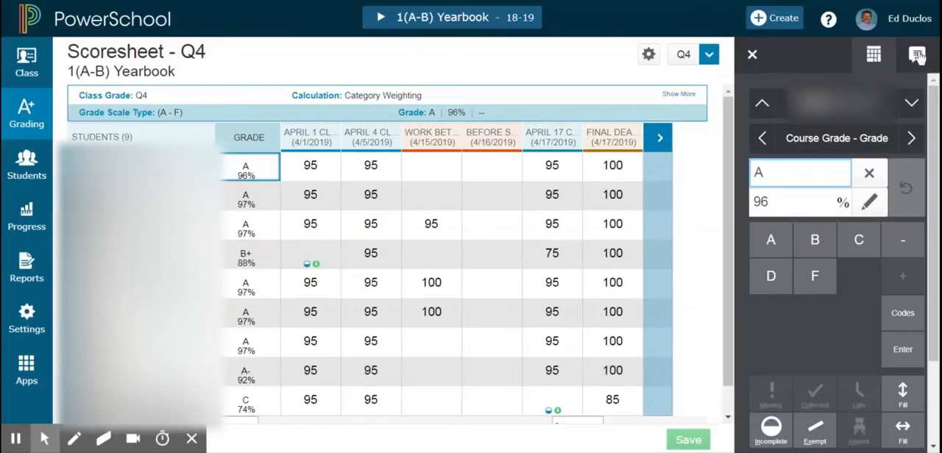
left_click(916, 54)
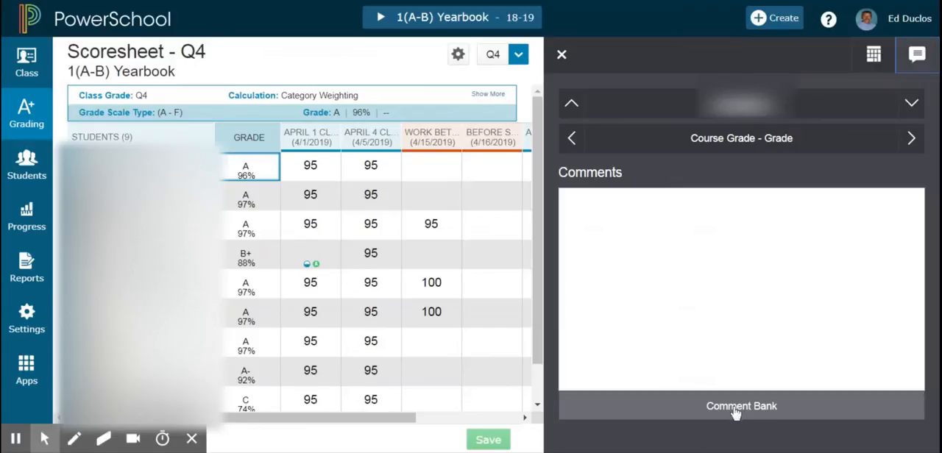
Open the Comment Bank listing 148 comments with codes and categories.
left_click(741, 406)
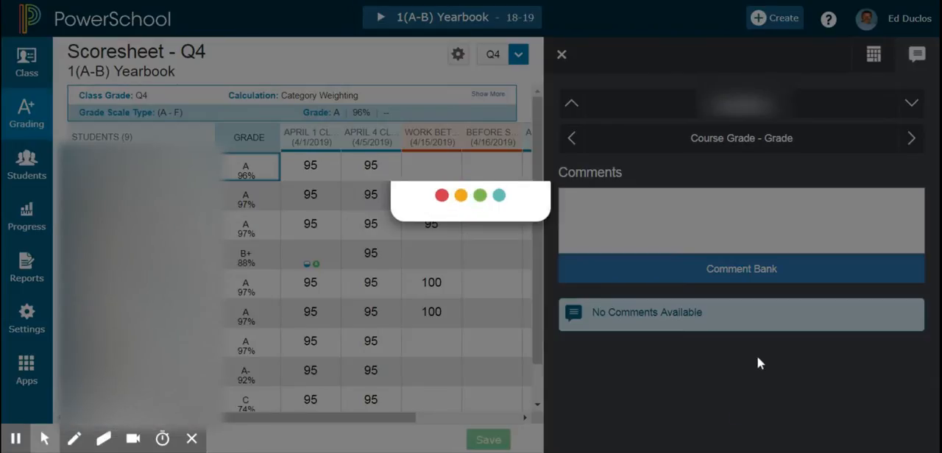
mouse_move(752, 357)
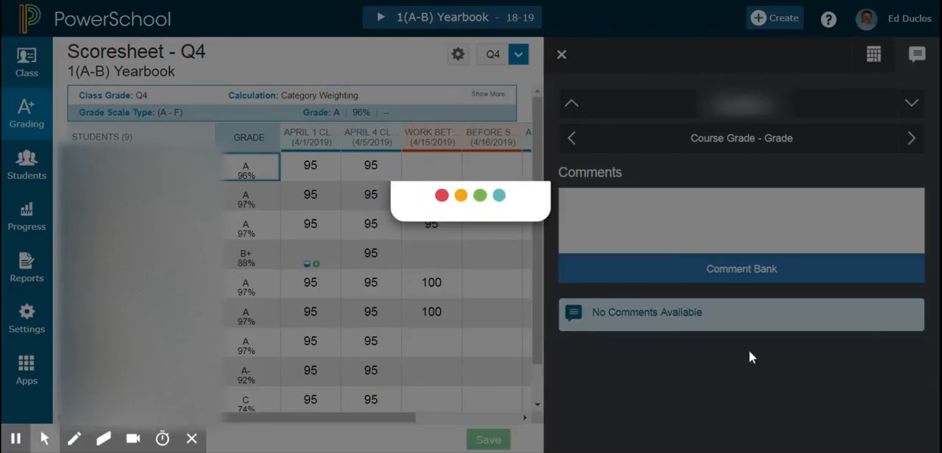
left_click(740, 269)
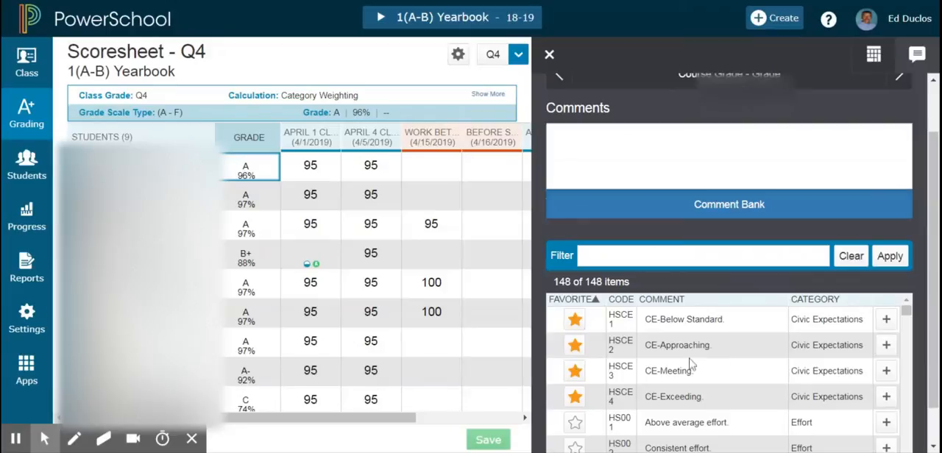
mouse_move(690, 365)
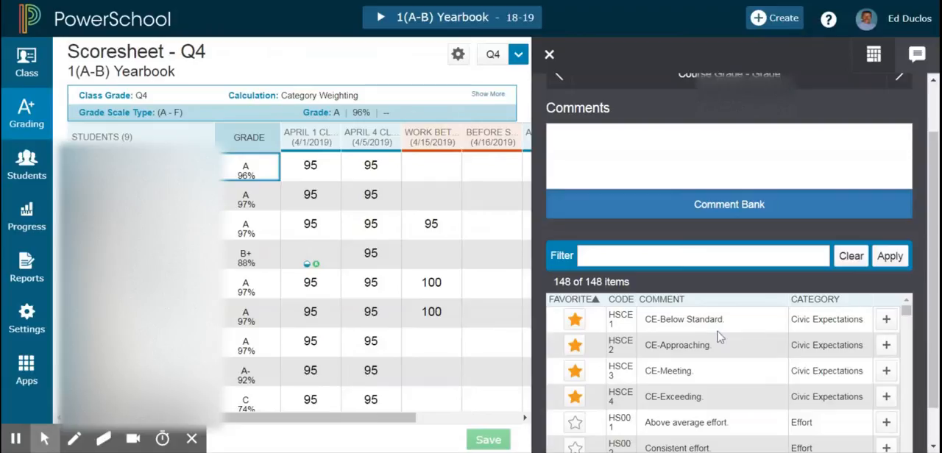
mouse_move(889, 325)
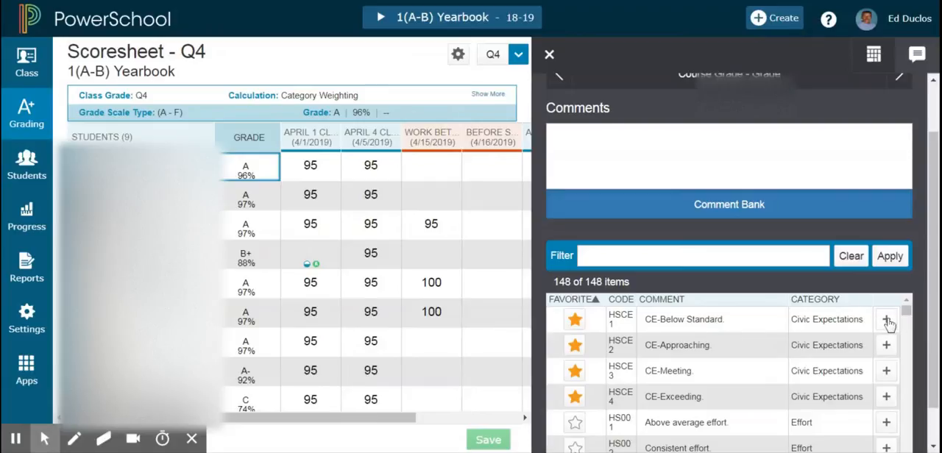
Add the CE-Meeting comment to the first student's grade, replacing CE-Below Standard.
left_click(886, 318)
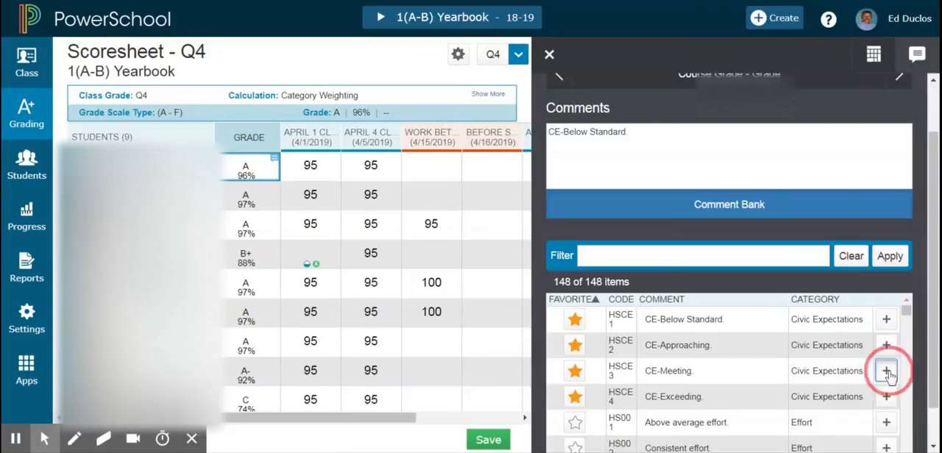
left_click(887, 371)
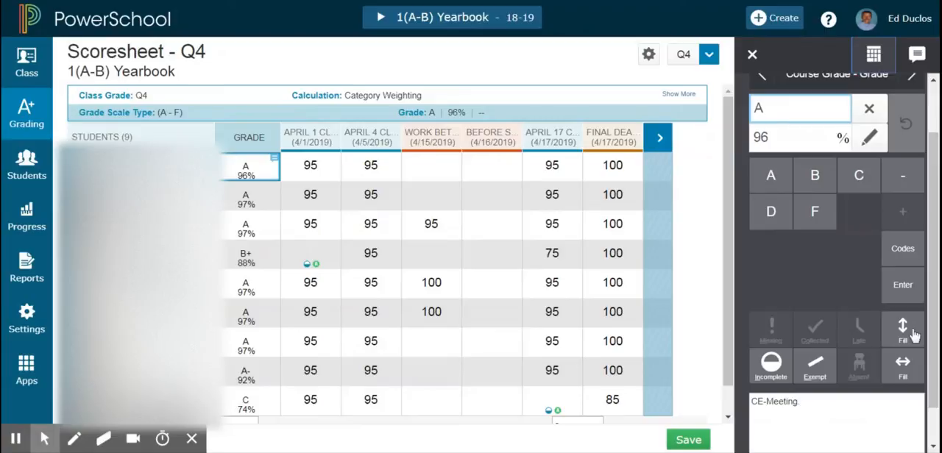
Show the Fill options: Grades, Flags, and Comments or Comments Only.
left_click(903, 329)
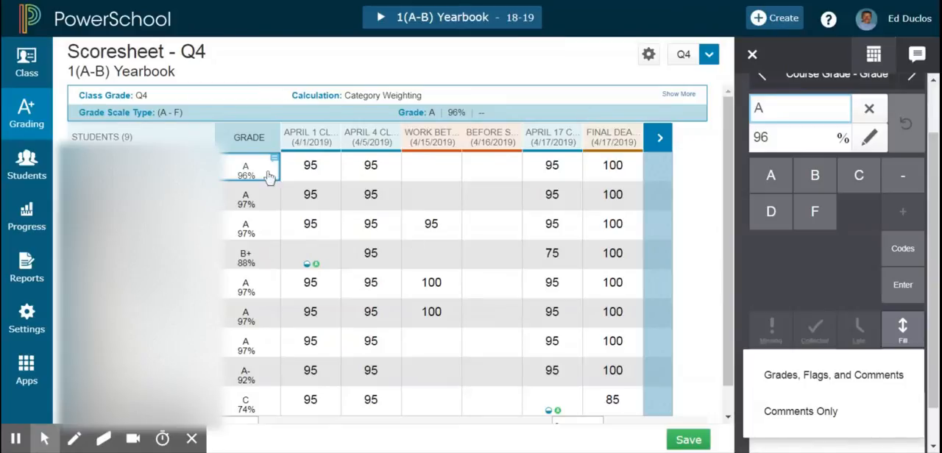
mouse_move(250, 354)
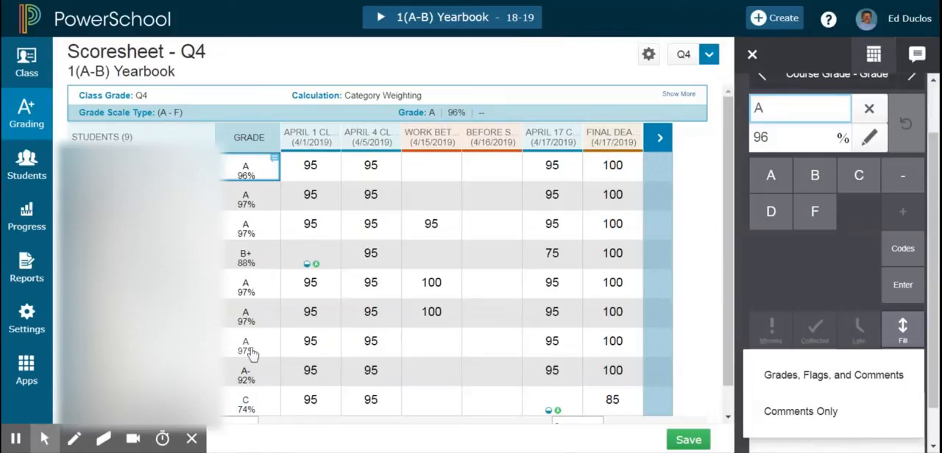
mouse_move(272, 310)
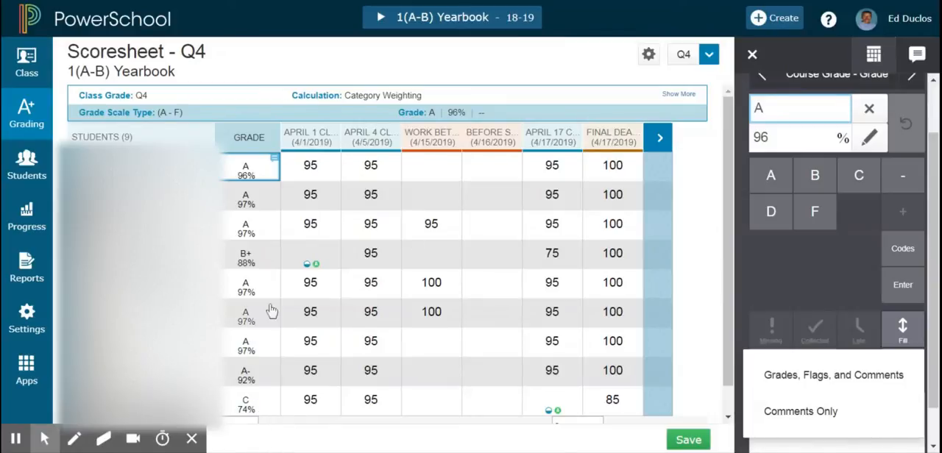
mouse_move(786, 379)
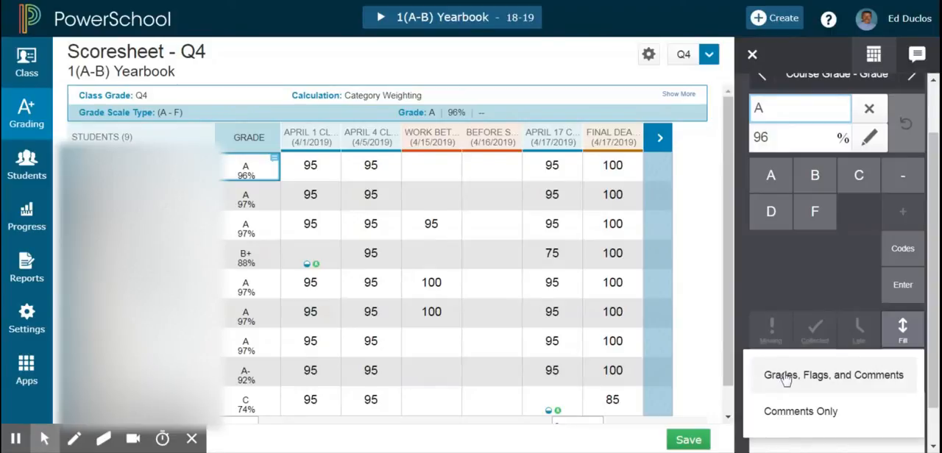
mouse_move(865, 394)
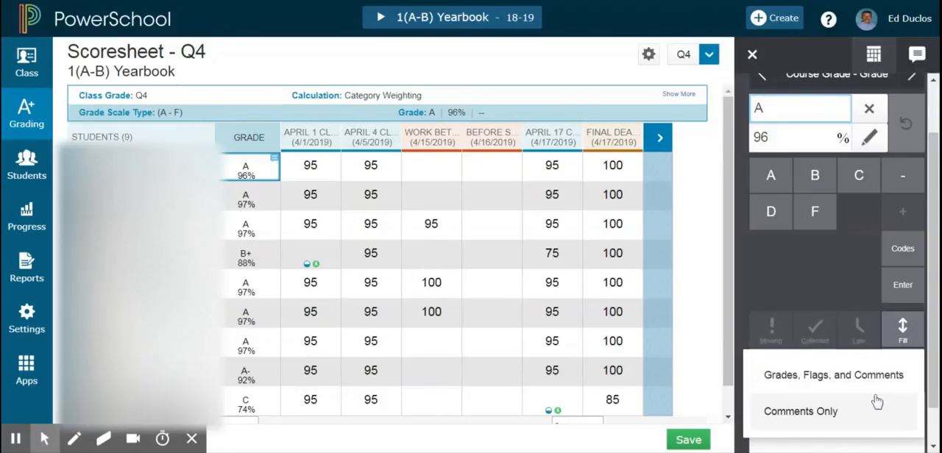
mouse_move(801, 166)
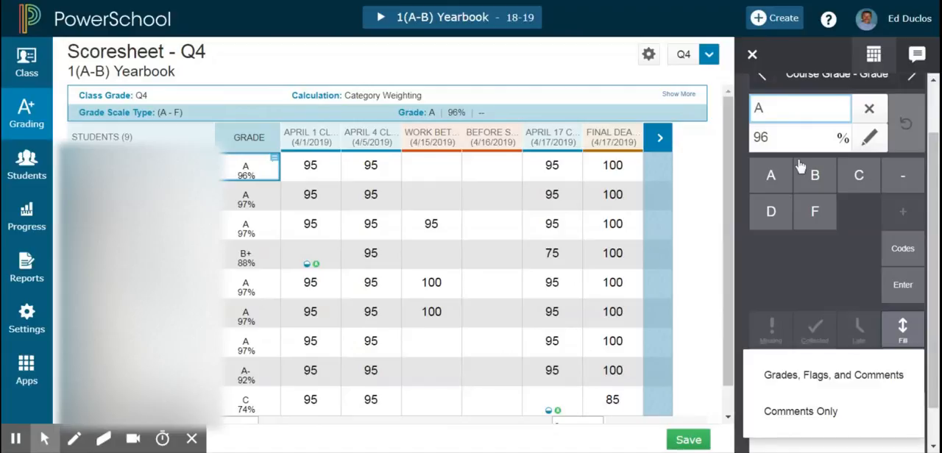